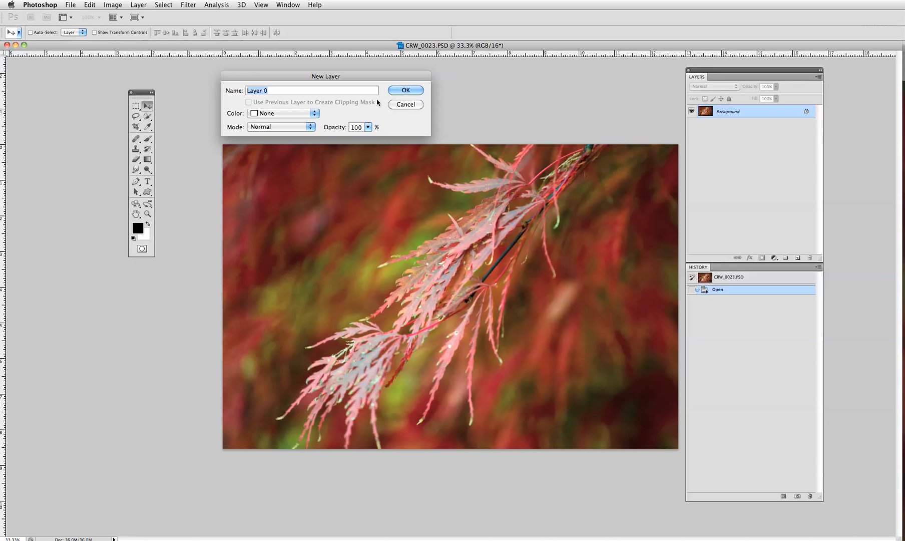
Rename the photo layer to 'image'.
type("image")
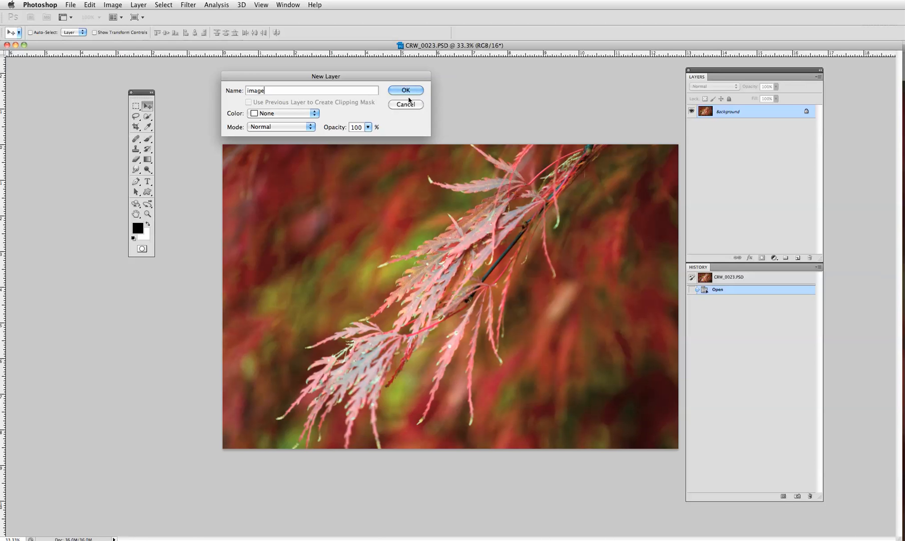
left_click(405, 90)
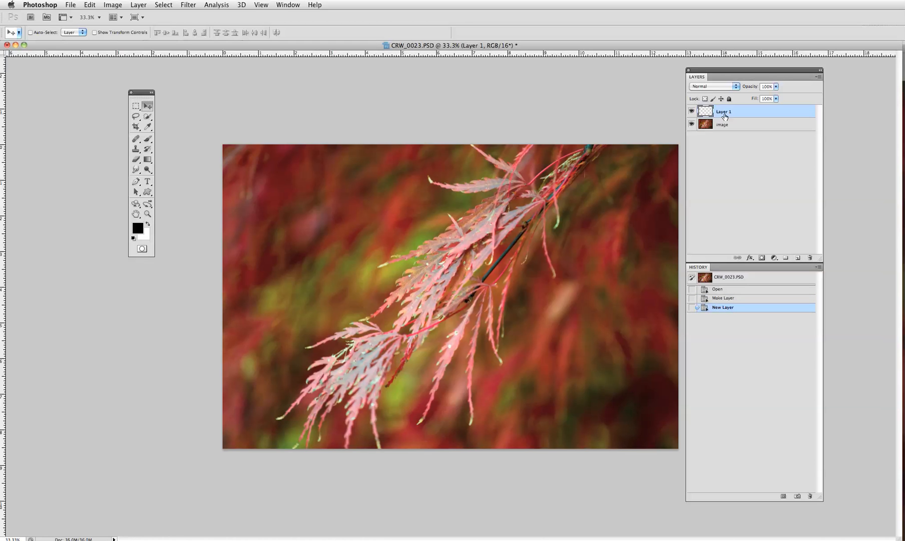
Name the new empty layer 'background' and add another empty layer for the border.
double_click(724, 111)
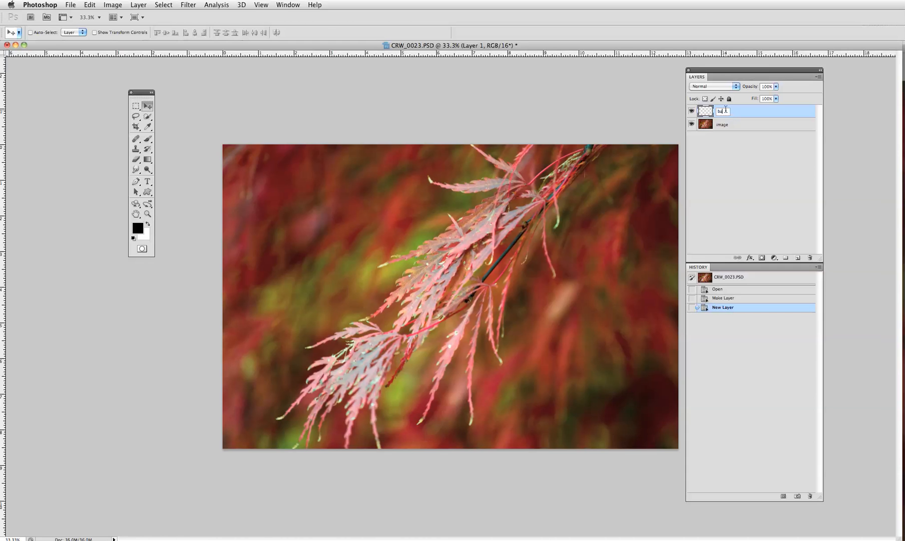
type("background")
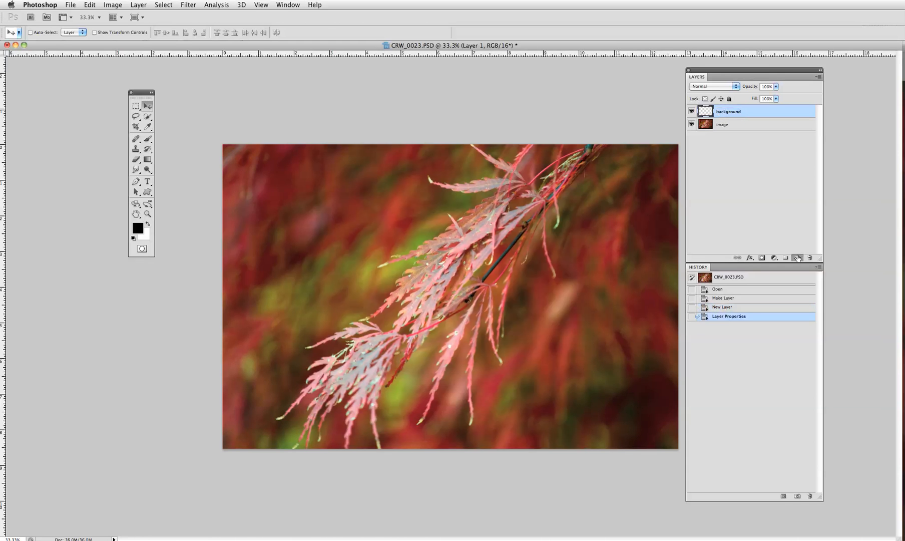
left_click(798, 257)
type("border")
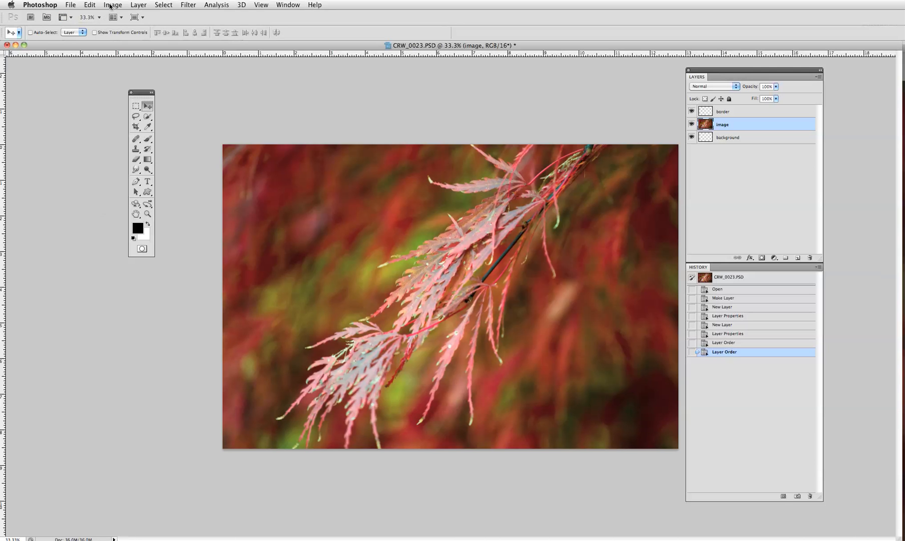
Enlarge the canvas to 125 percent in width and height, leaving a transparent margin.
left_click(112, 5)
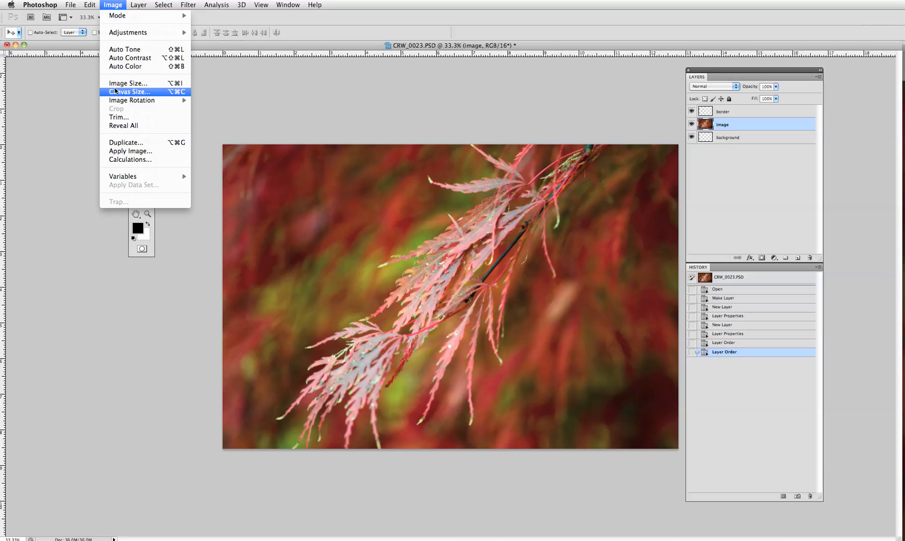
left_click(129, 92)
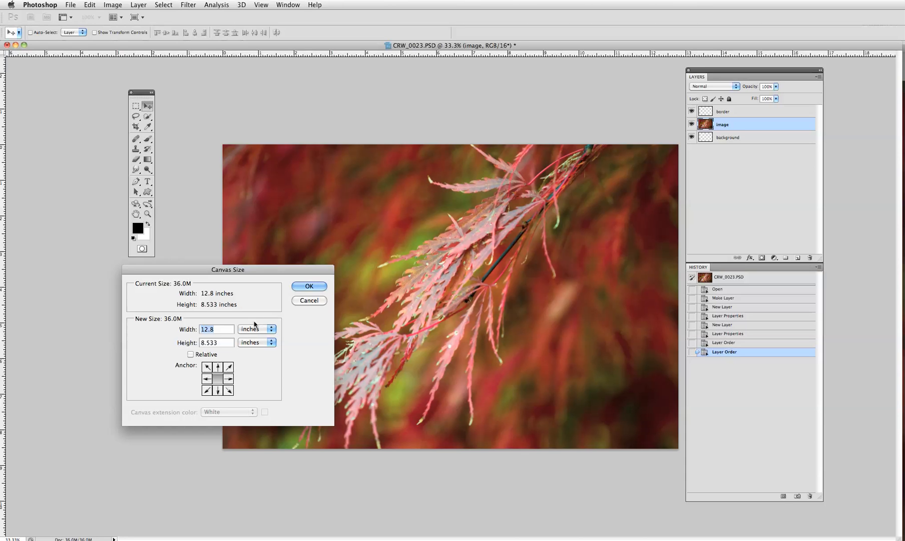
left_click(257, 329)
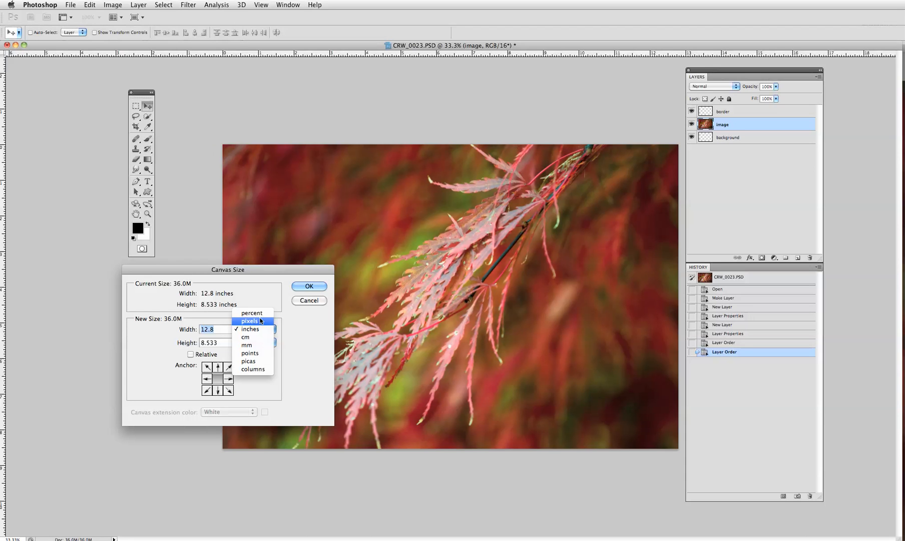
left_click(251, 313)
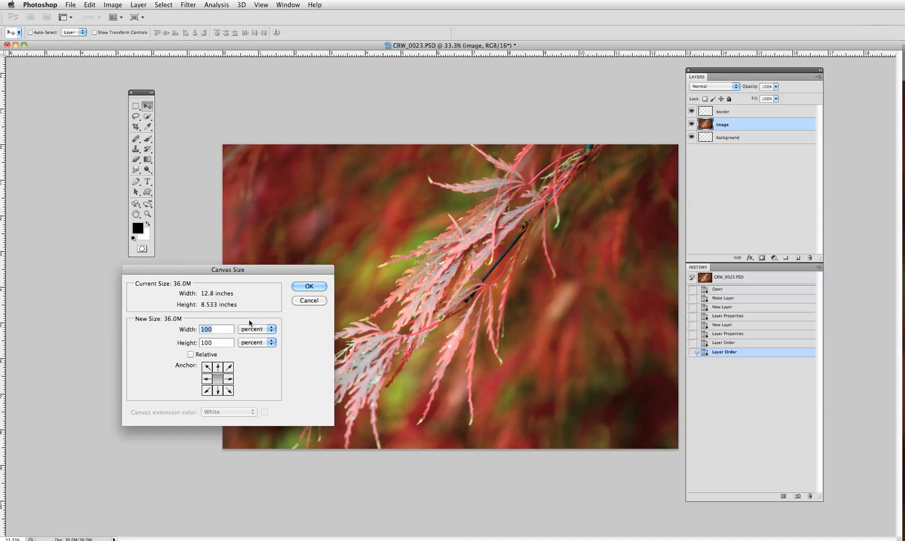
type("125")
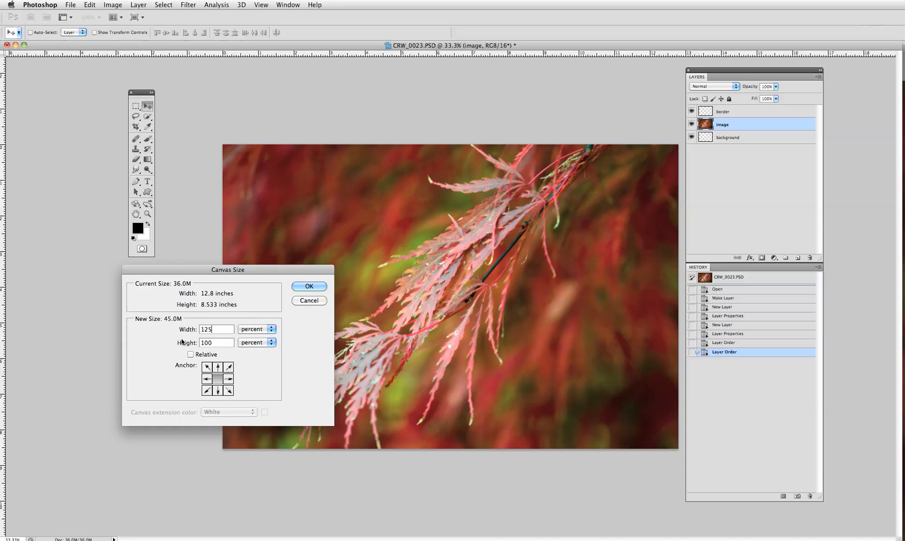
left_click(216, 341)
type("125")
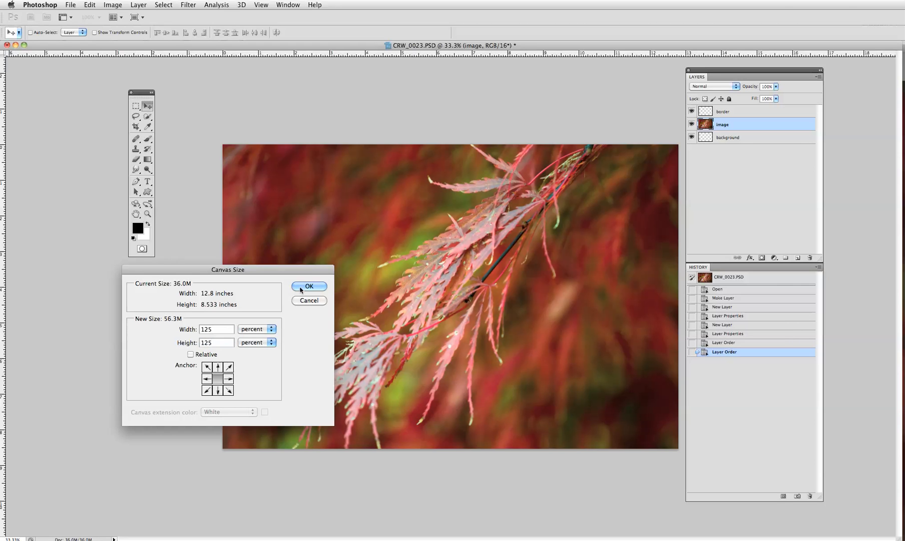
left_click(309, 287)
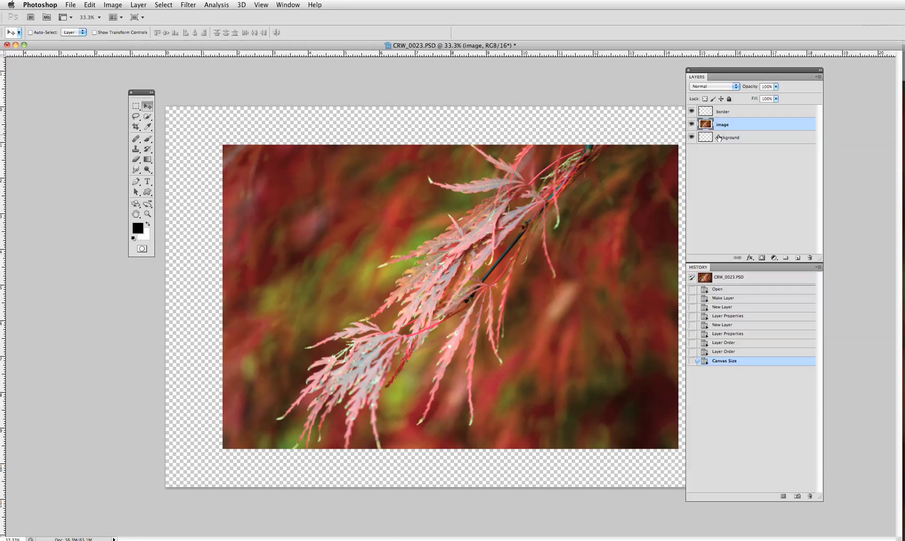
Fill the background layer with white Background Color, then target the image layer.
left_click(729, 137)
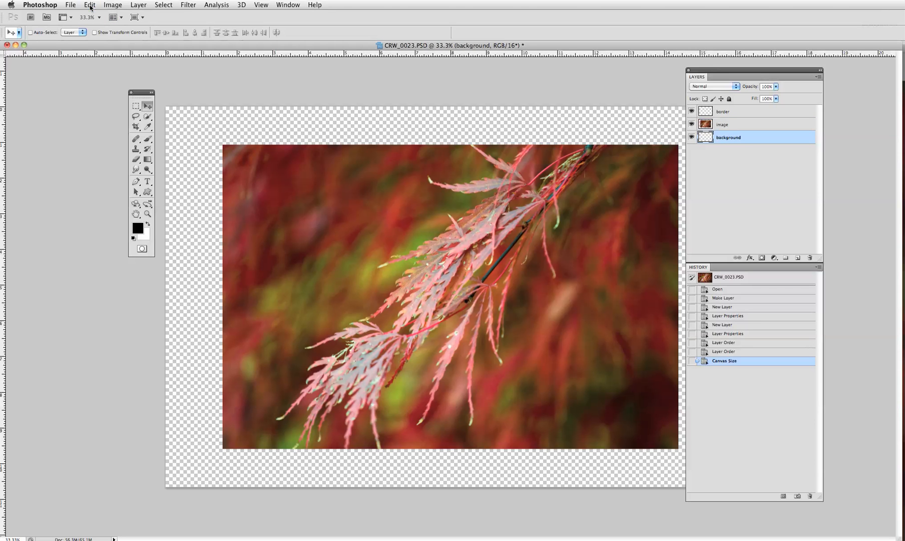
left_click(90, 5)
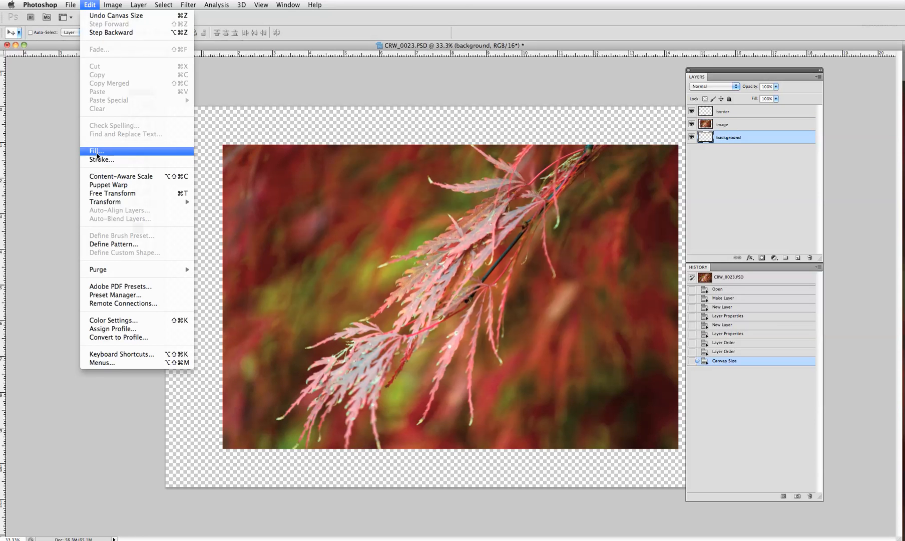
left_click(96, 151)
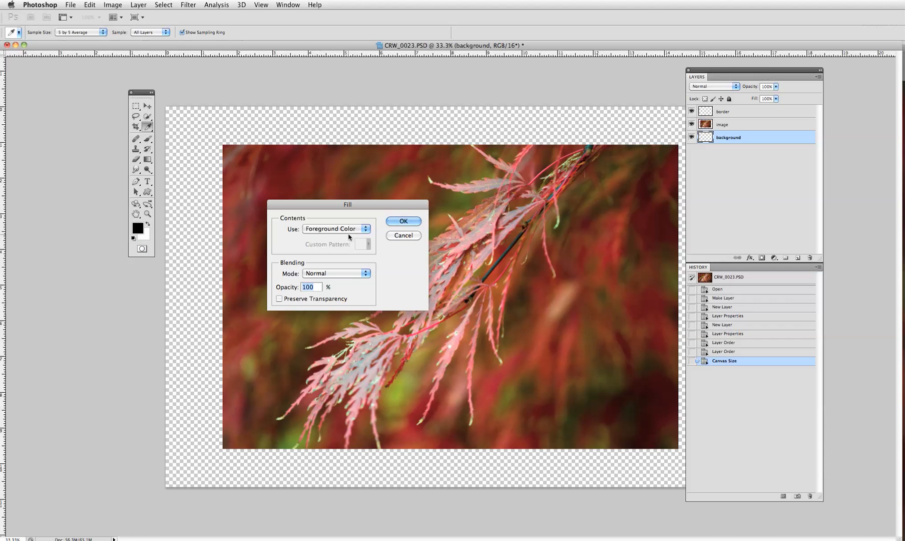
left_click(336, 228)
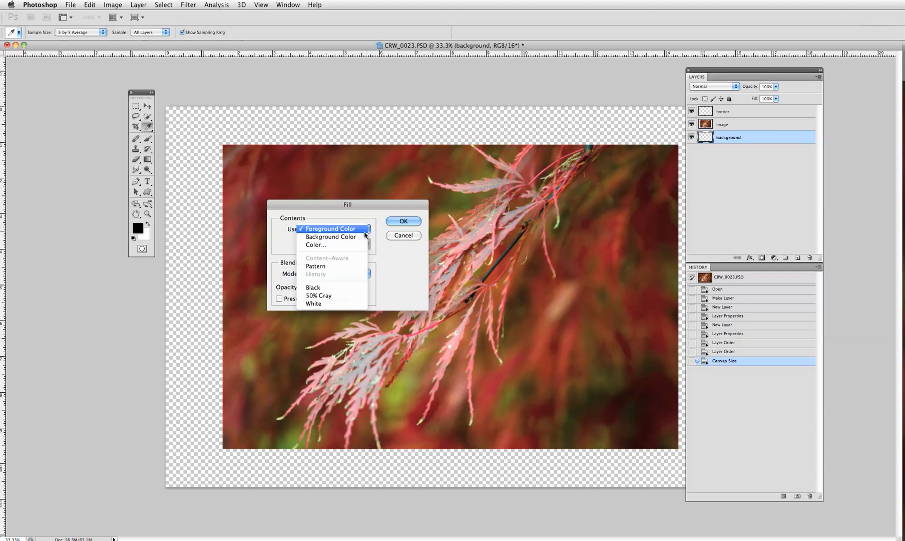
left_click(330, 236)
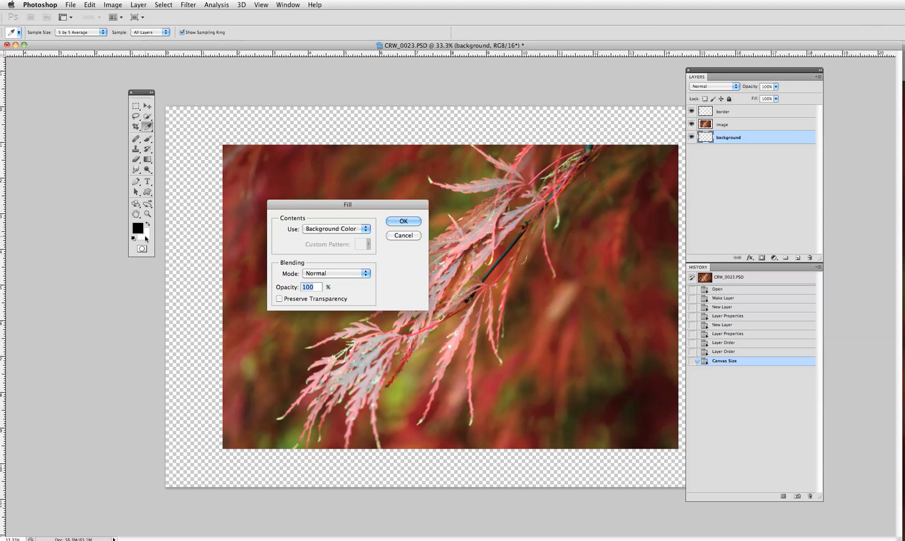
left_click(402, 221)
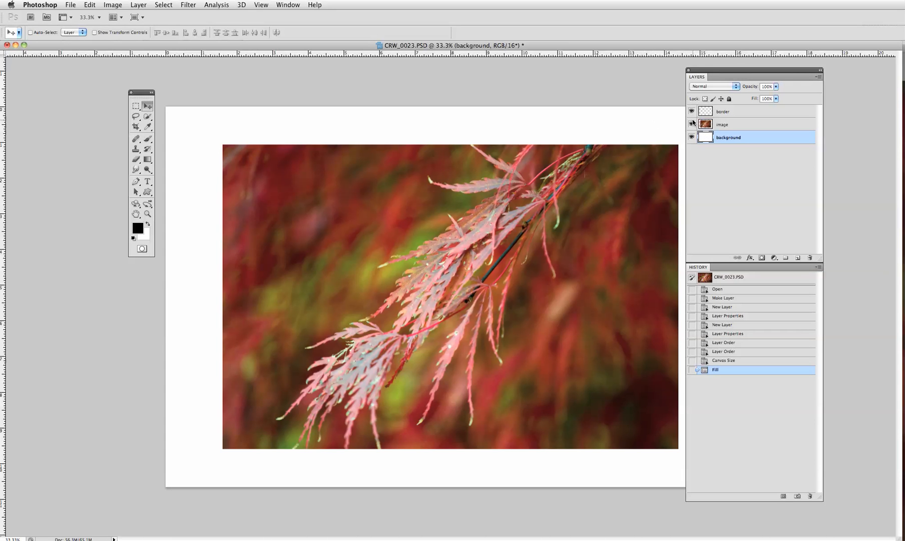
left_click(721, 124)
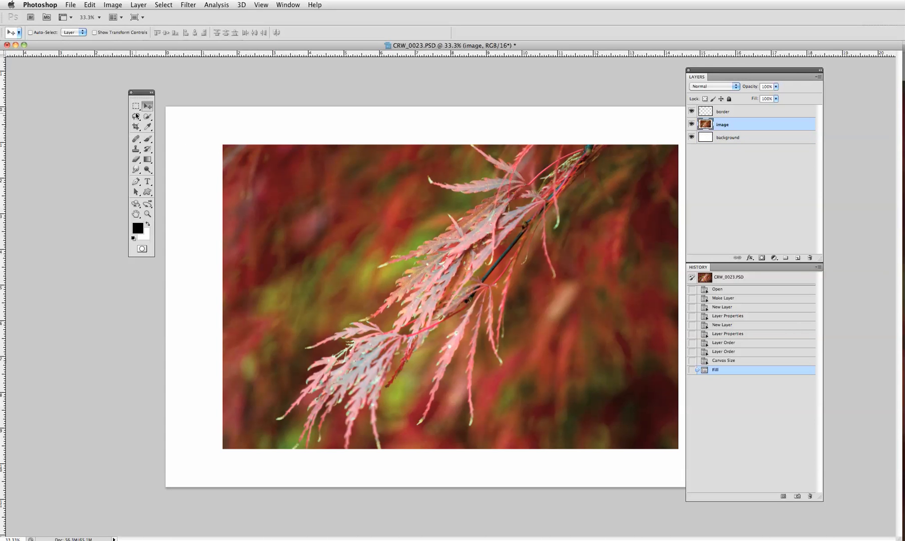
Marquee-select the photo and turn it into a 60-pixel border band selection.
left_click(136, 106)
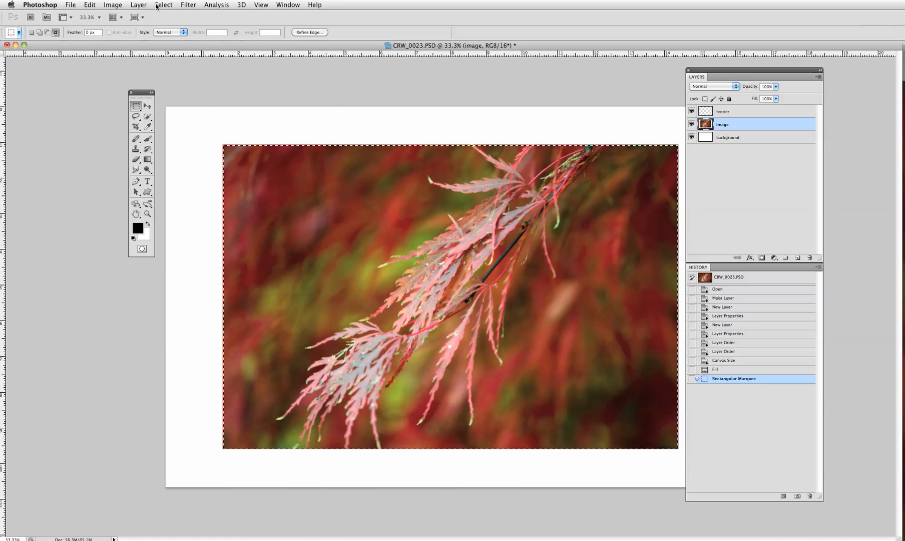
left_click(164, 5)
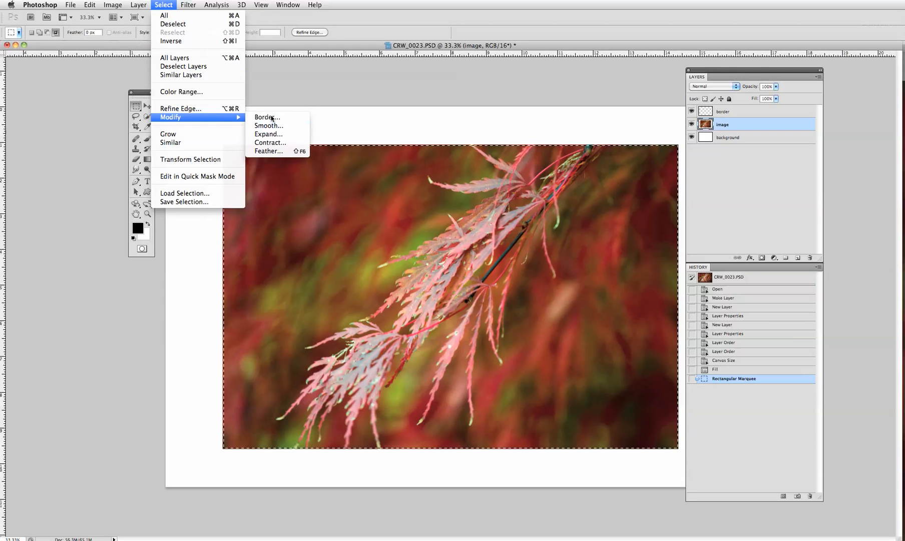
left_click(267, 117)
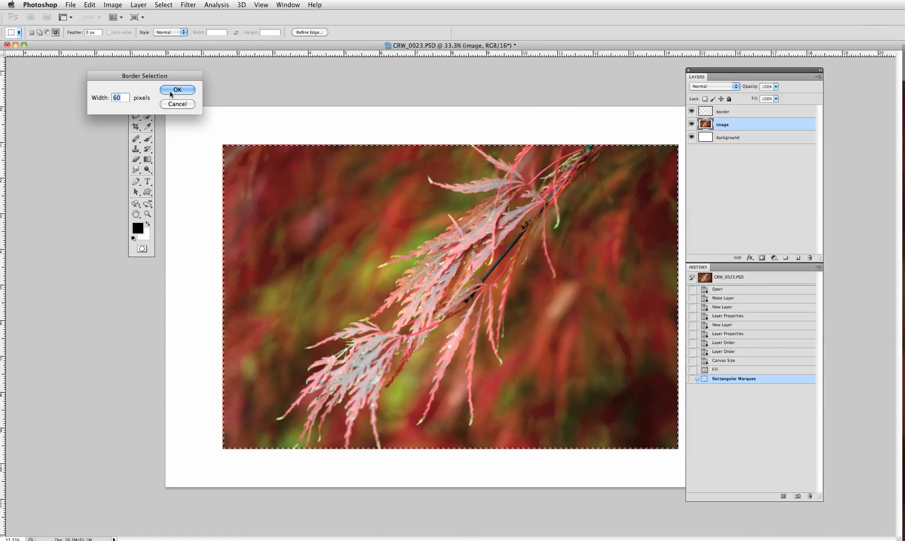
left_click(176, 89)
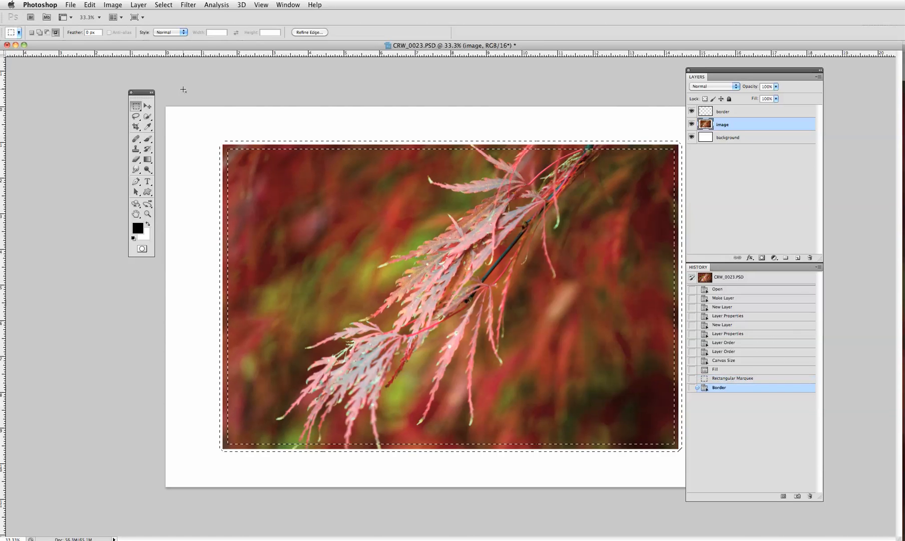
Smooth the border band selection with a 22-pixel radius.
left_click(163, 5)
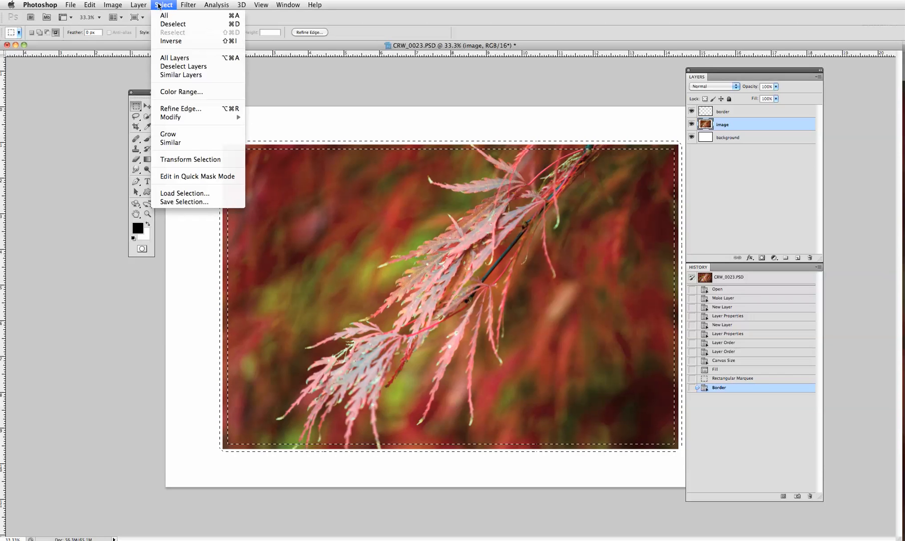
mouse_move(170, 117)
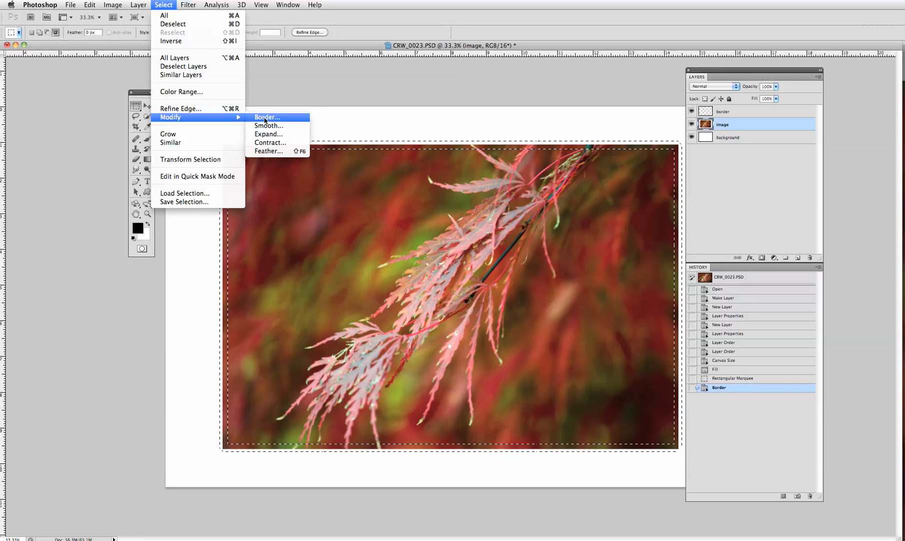
left_click(268, 126)
type("22")
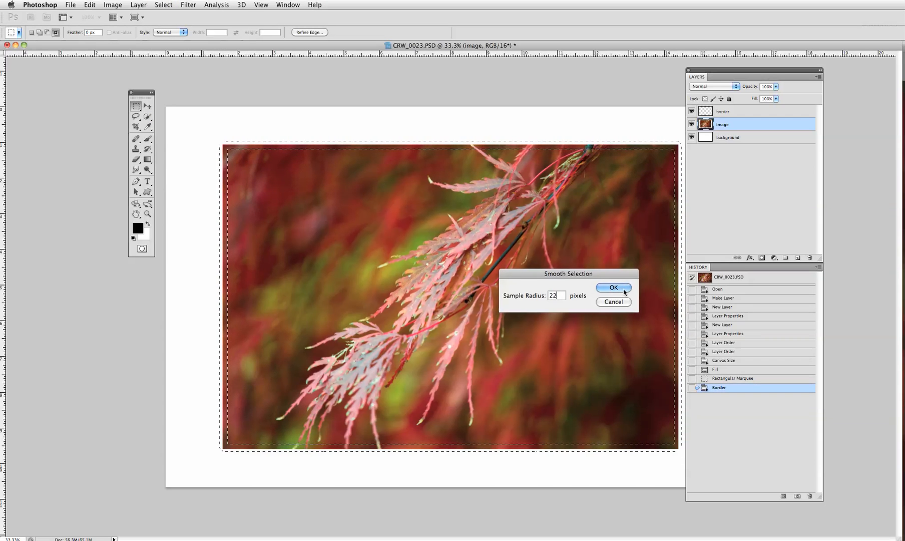
left_click(613, 288)
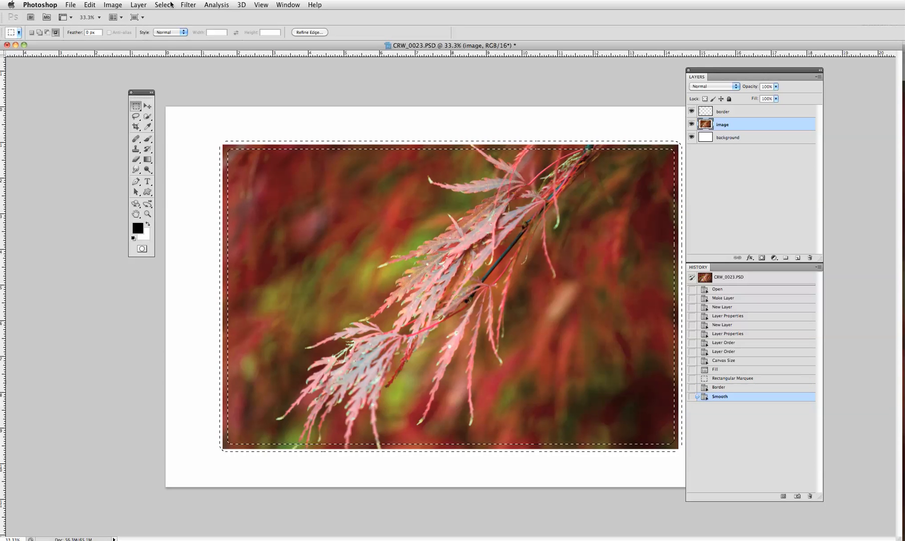
Feather the selection by 2 pixels.
left_click(163, 5)
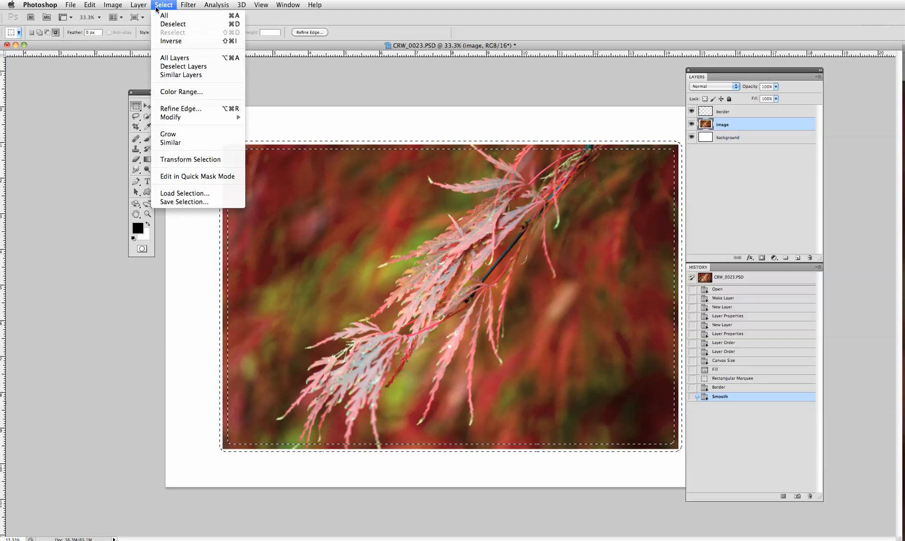
mouse_move(170, 117)
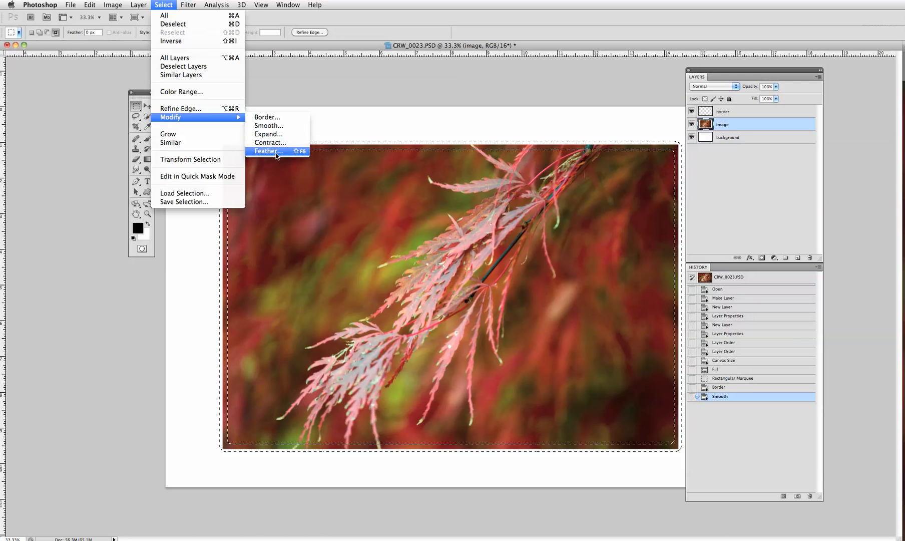
left_click(267, 151)
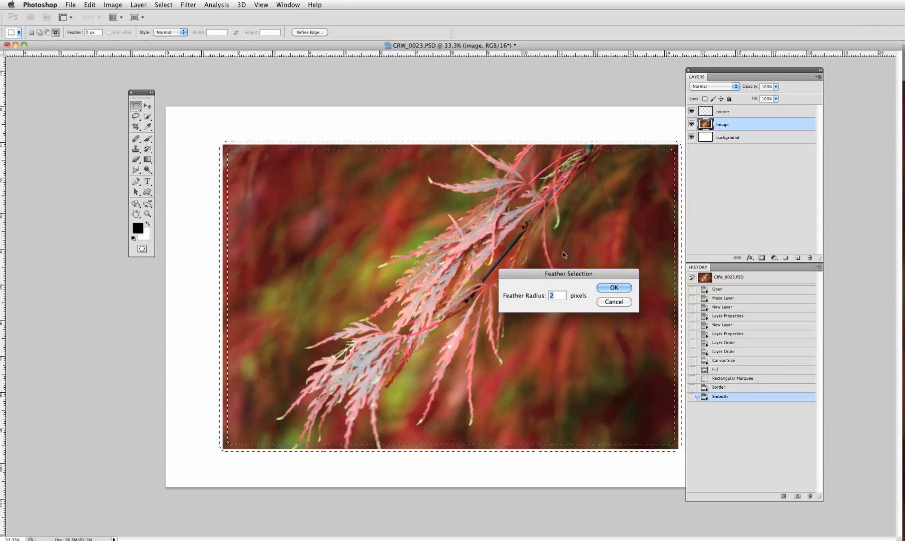
left_click(614, 287)
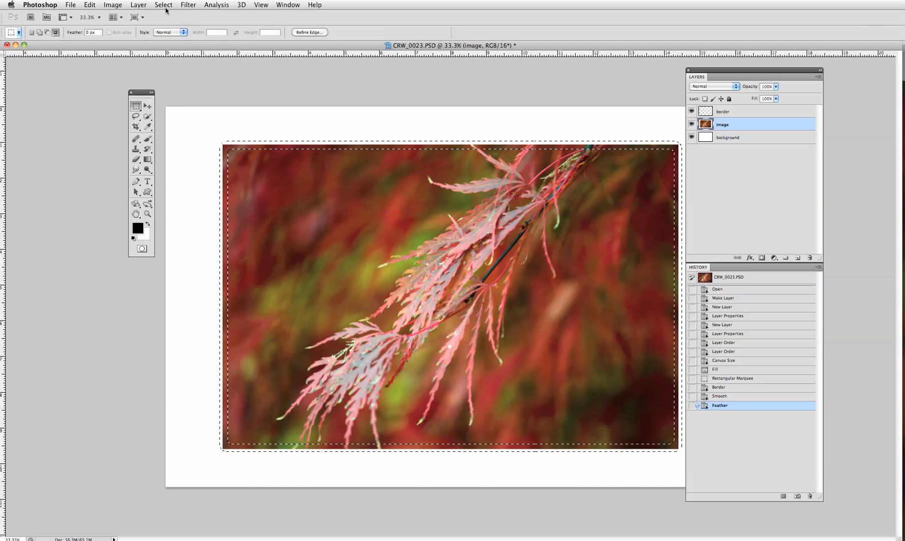
left_click(163, 5)
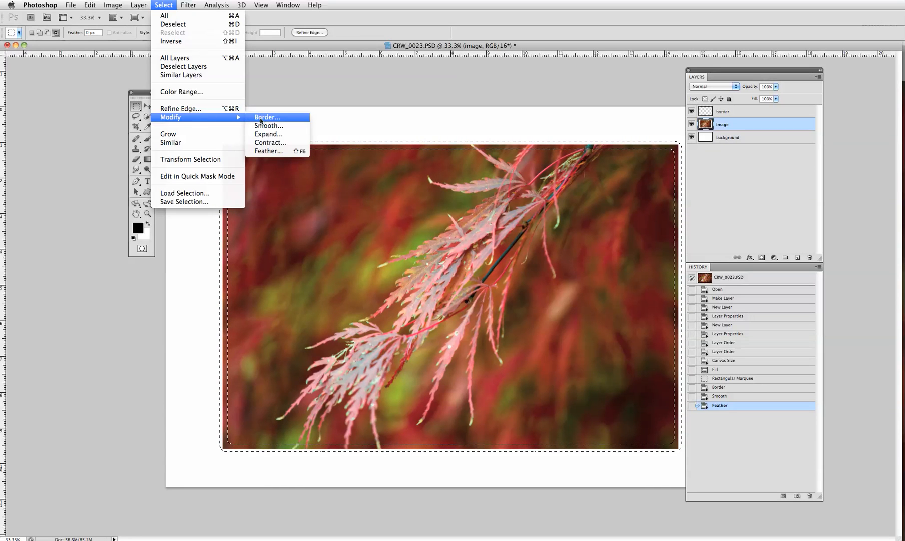
Expand the selection by 30 pixels and make the border layer active.
left_click(268, 134)
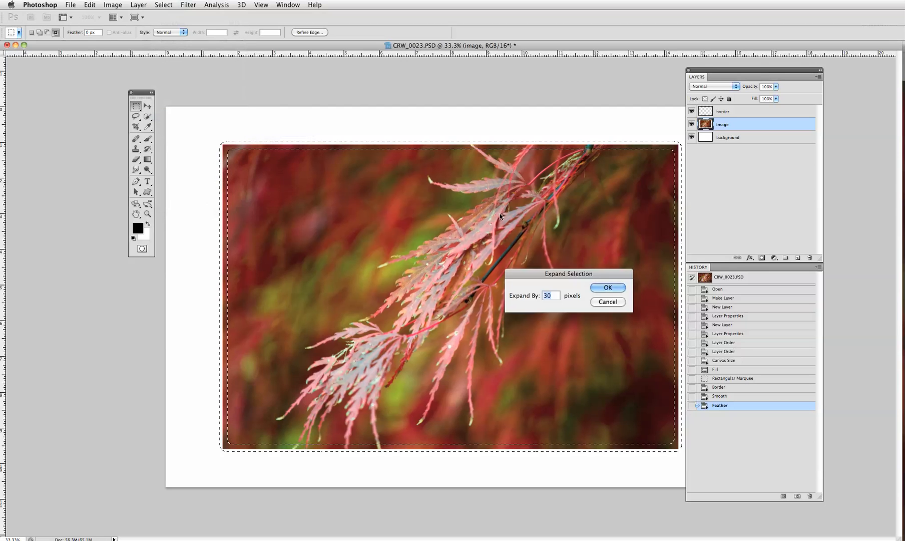
left_click(607, 287)
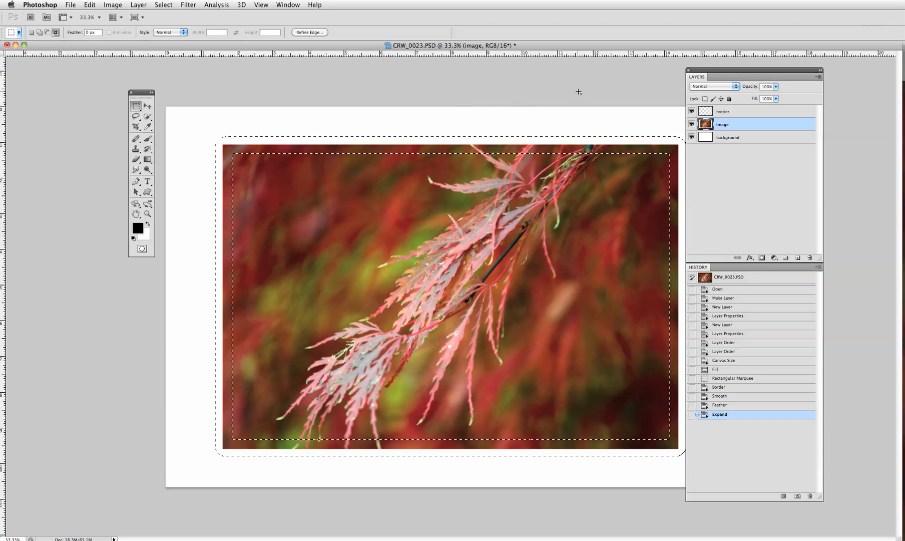
left_click(722, 111)
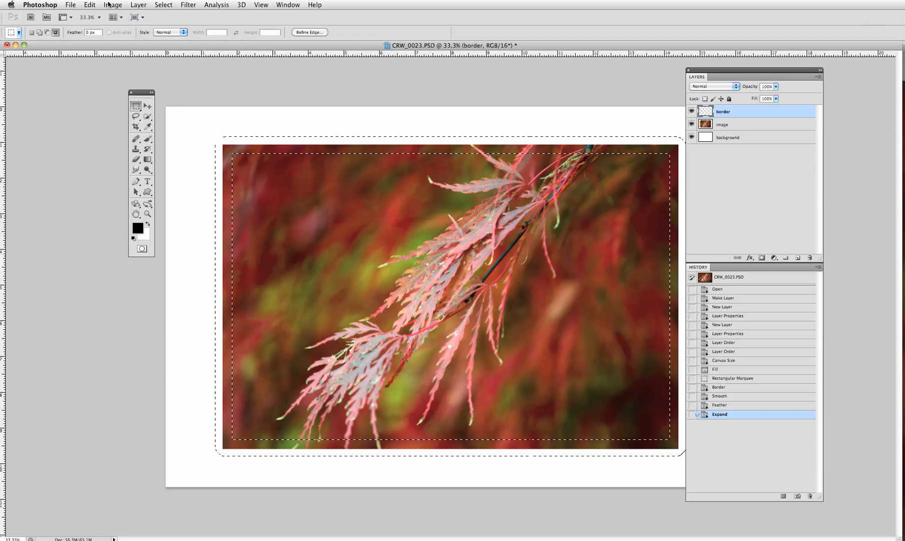
Sample a leaf green from the photo and refine it as the foreground colour.
left_click(89, 5)
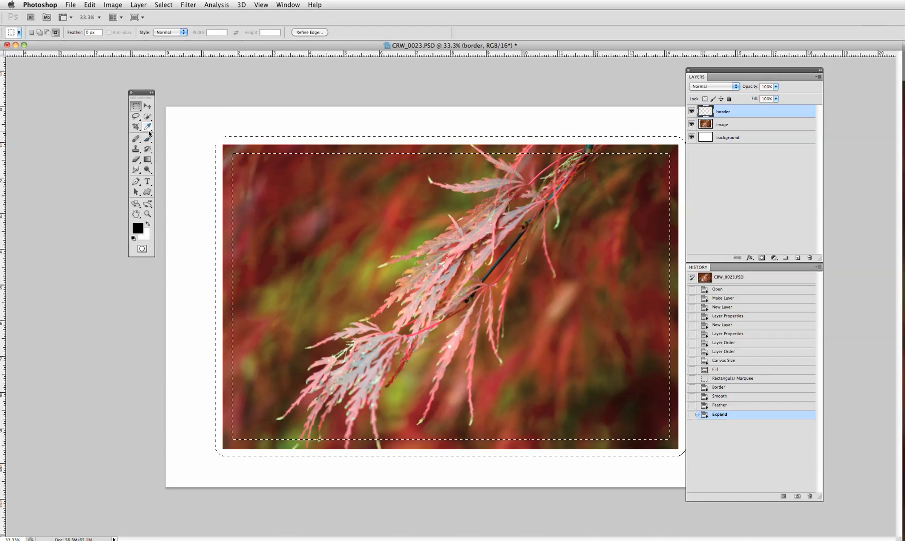
left_click(136, 127)
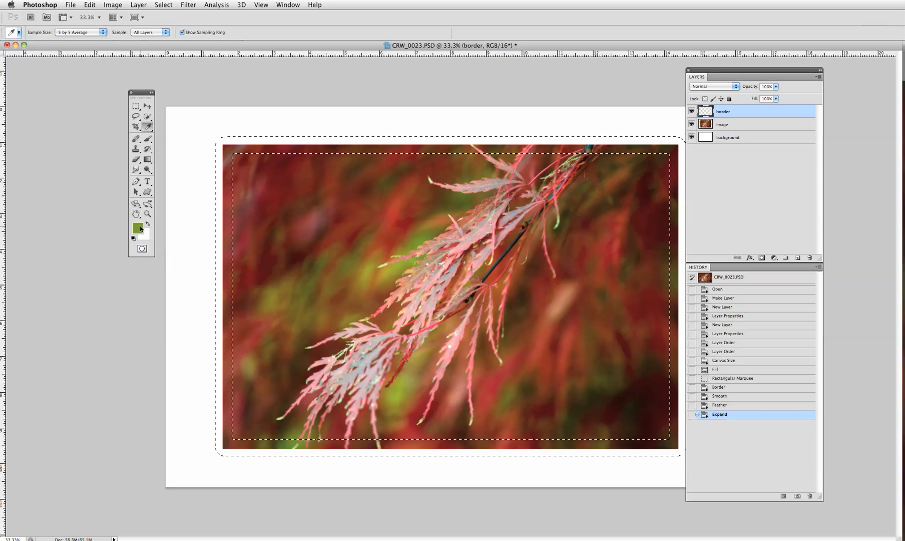
left_click(138, 225)
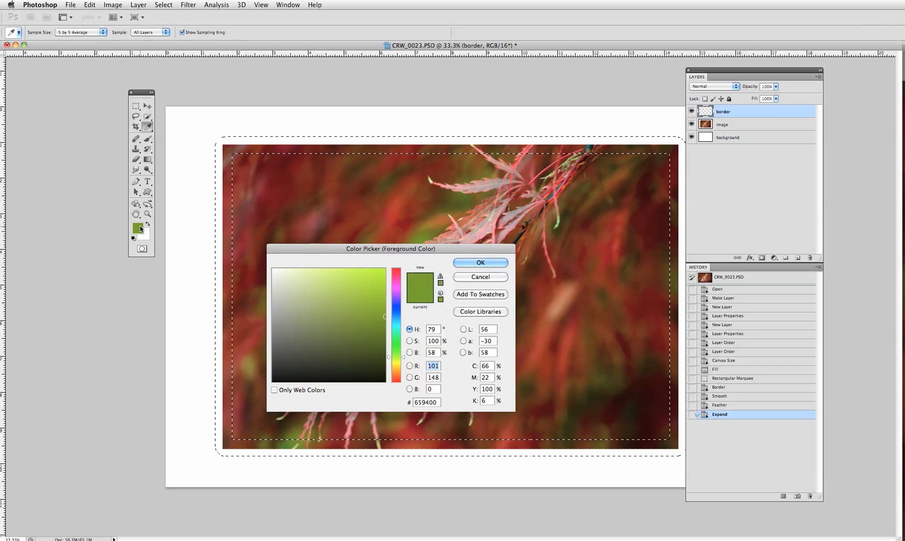
left_click(346, 304)
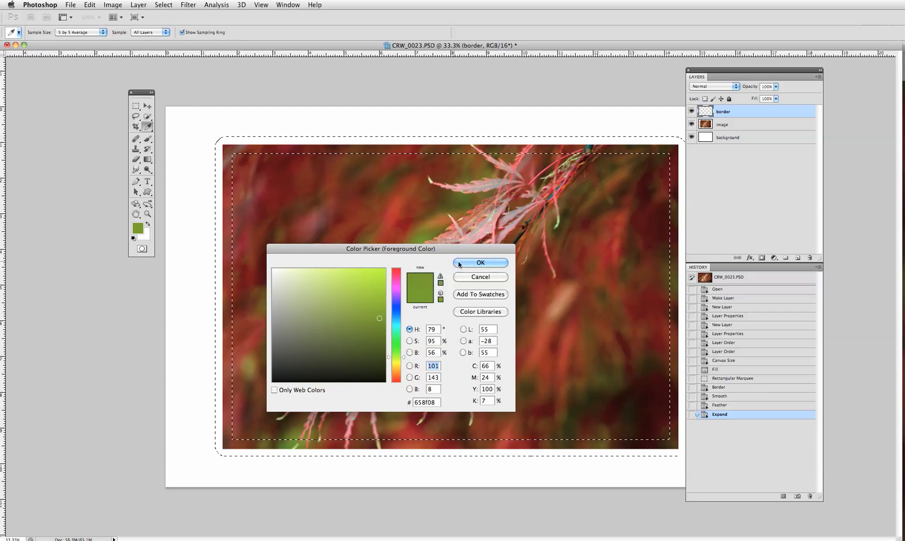
left_click(480, 262)
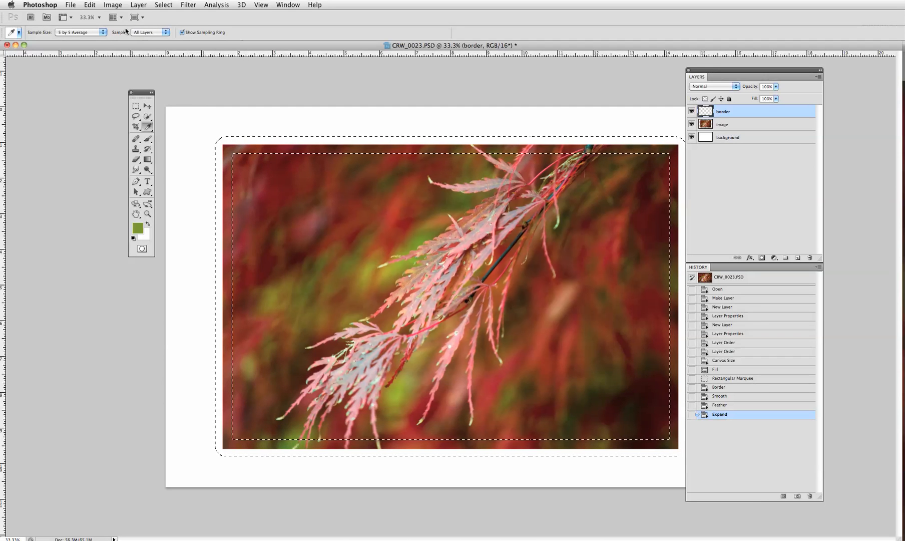
Fill the border selection with the green Foreground Color and deselect with Cmd+D.
left_click(89, 5)
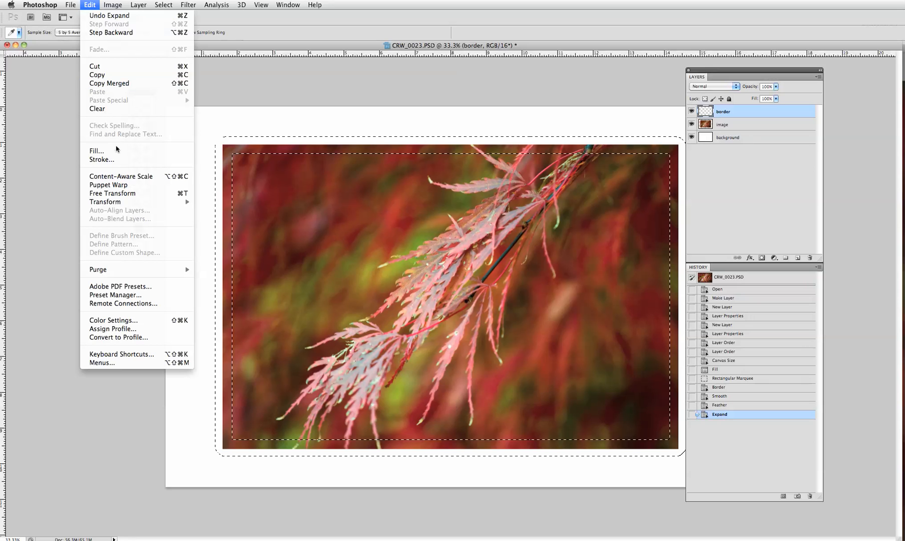
left_click(97, 150)
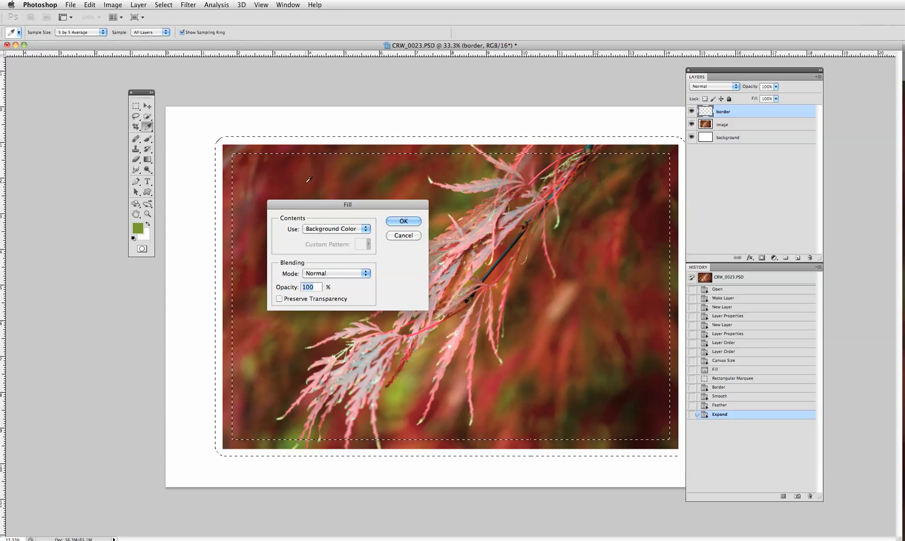
mouse_move(361, 236)
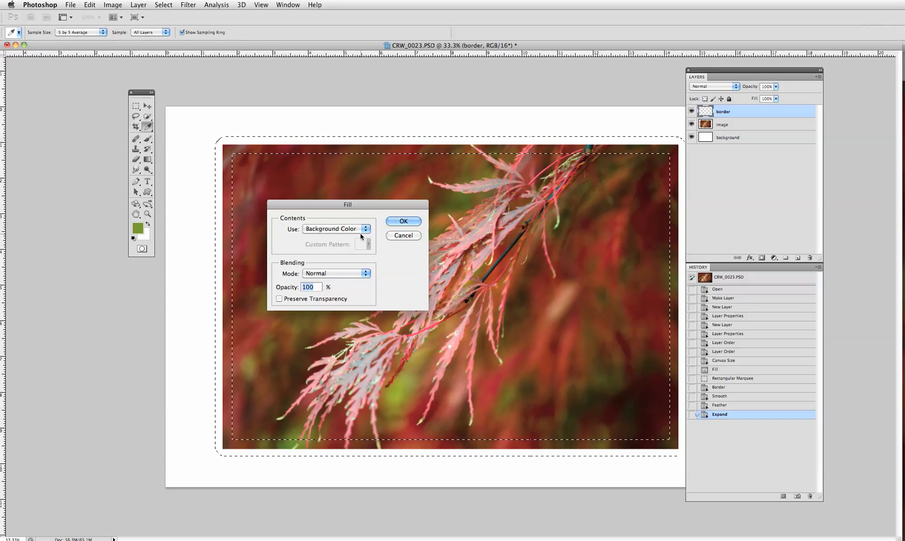
left_click(336, 228)
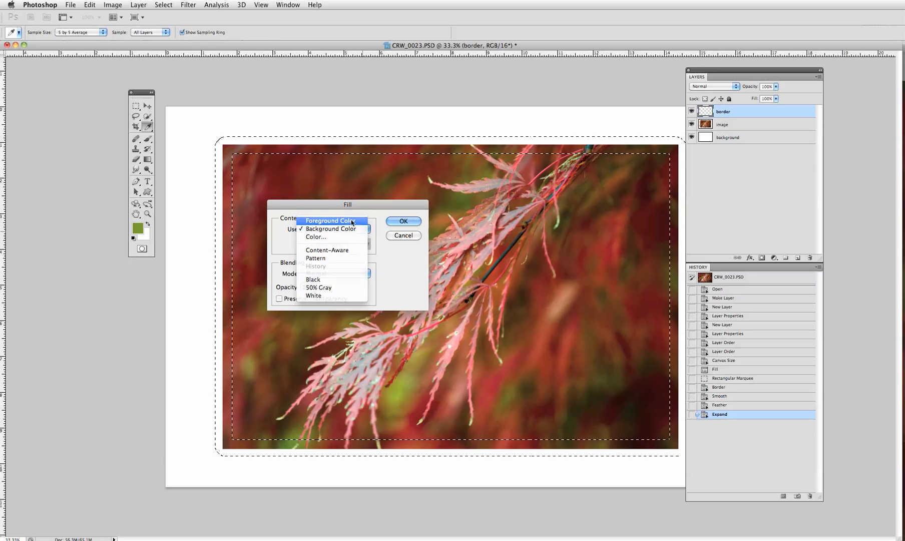
left_click(403, 222)
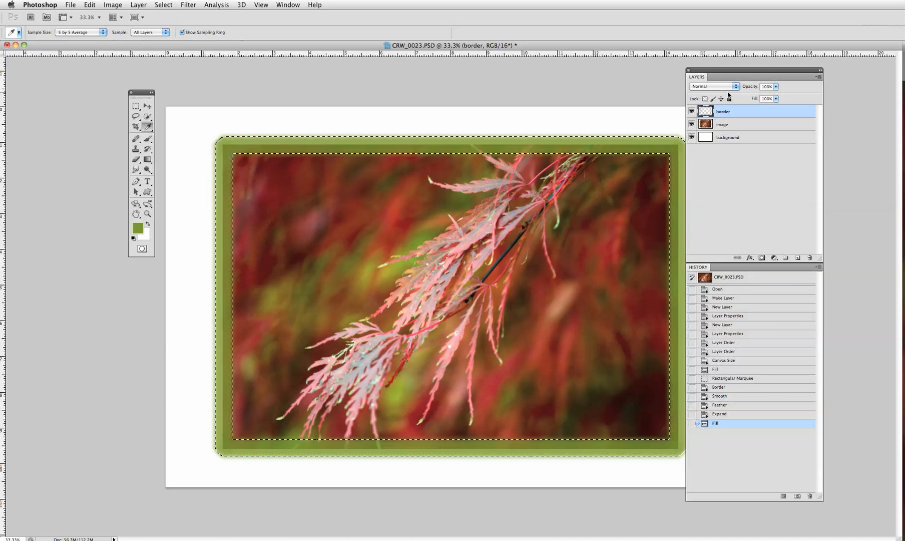
key("cmd+d")
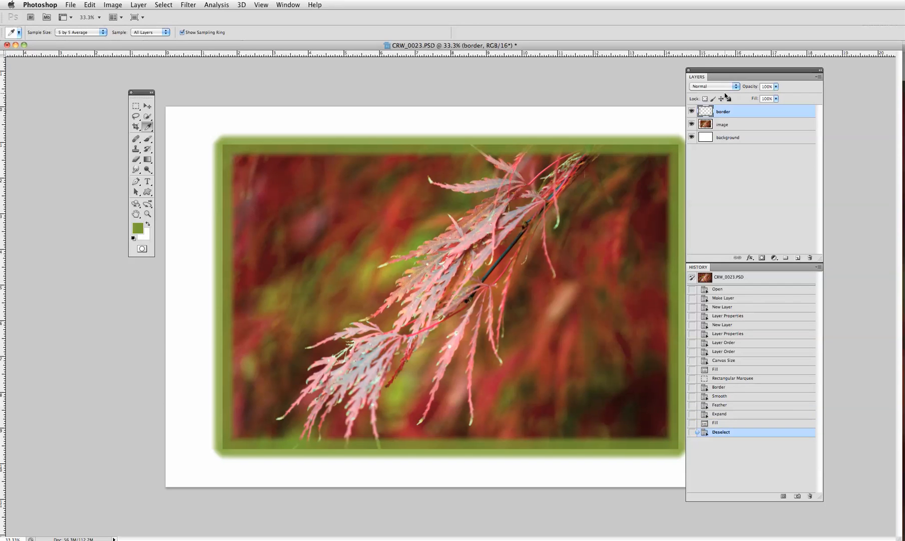
Set the border layer to Lighten blending at about 57% opacity.
left_click(713, 86)
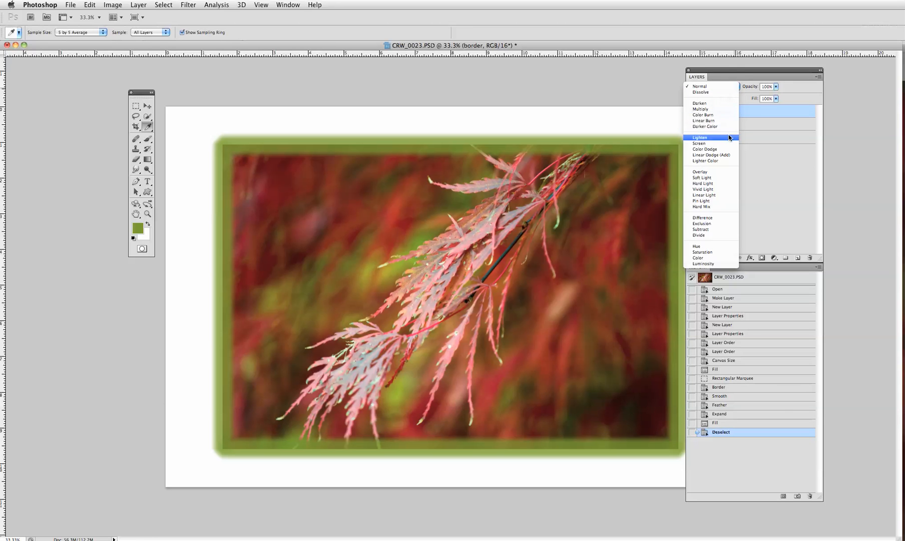
left_click(700, 137)
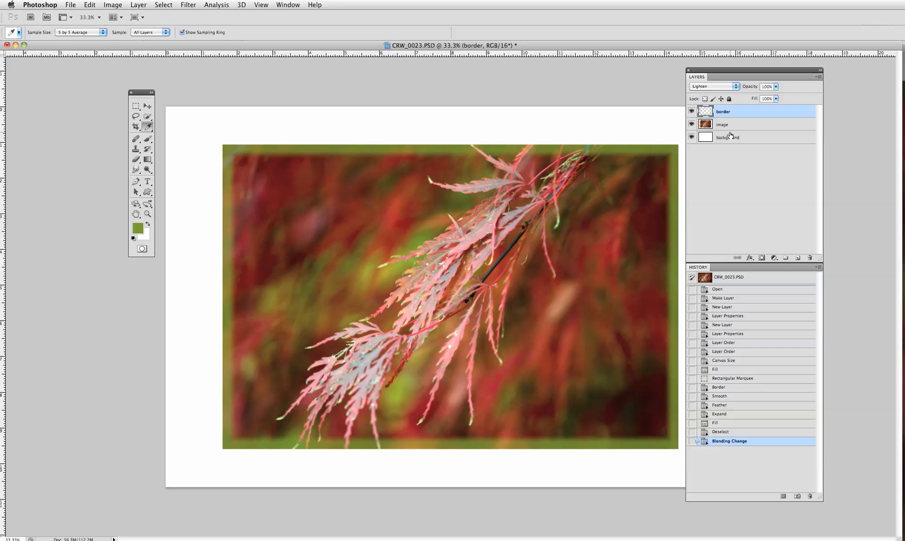
mouse_move(737, 86)
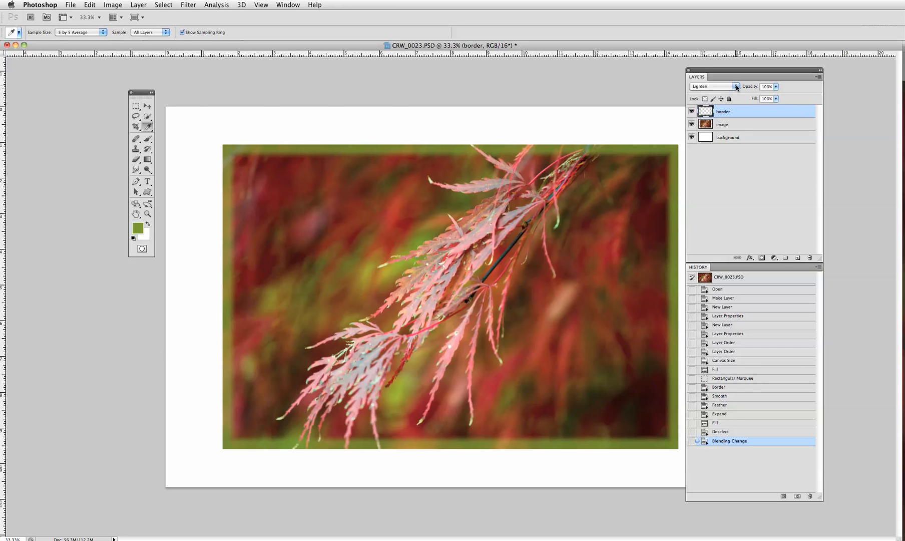
left_click(776, 86)
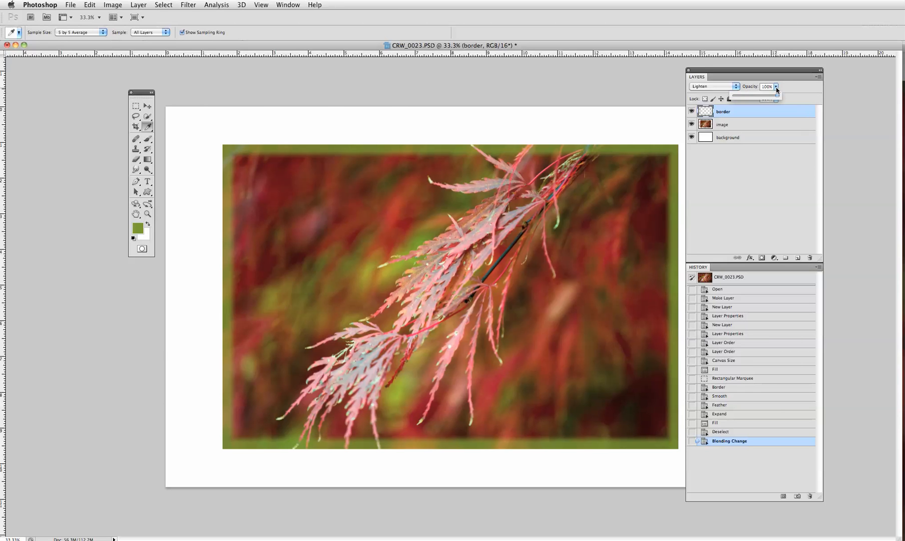
left_click_drag(776, 98, 757, 98)
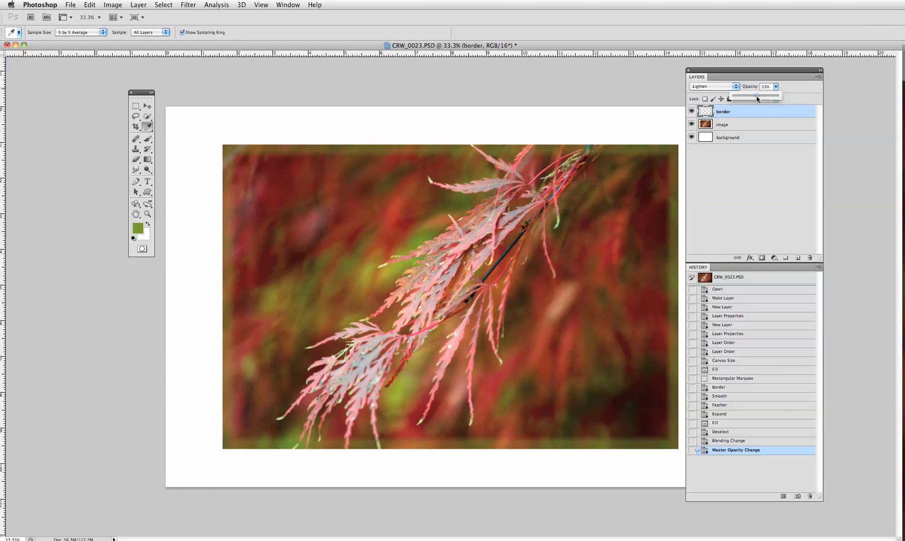
left_click_drag(756, 97, 759, 97)
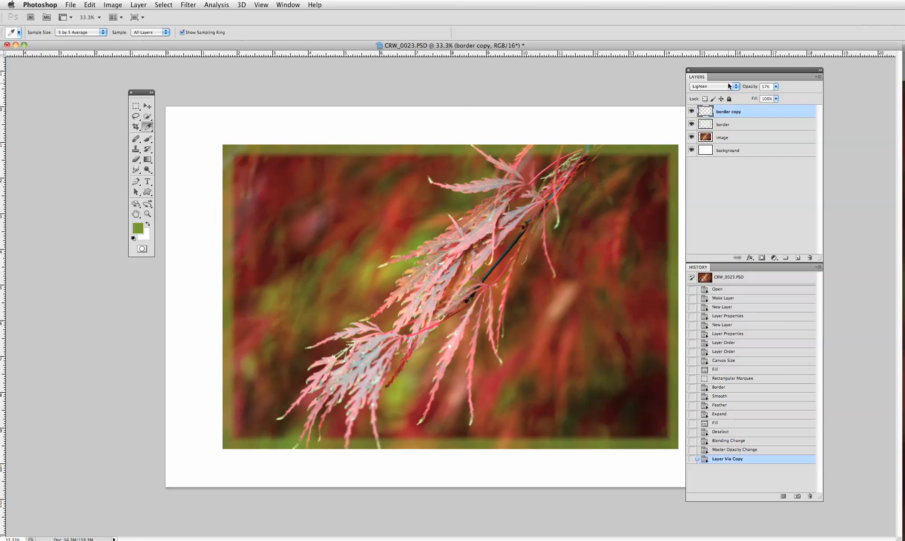
Change the border copy layer's blend mode to Multiply.
left_click(709, 86)
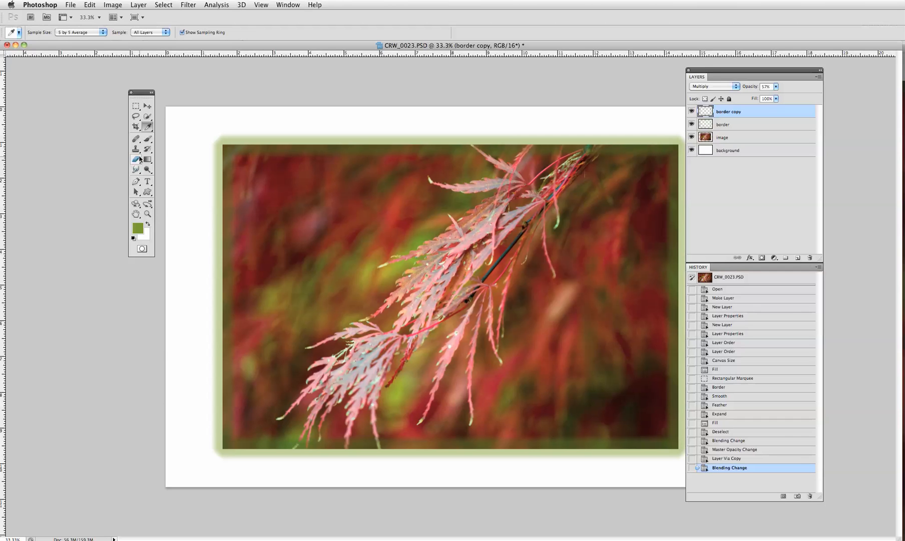
Erase along the copied border's edge with a soft Eraser at 15% opacity.
left_click(136, 160)
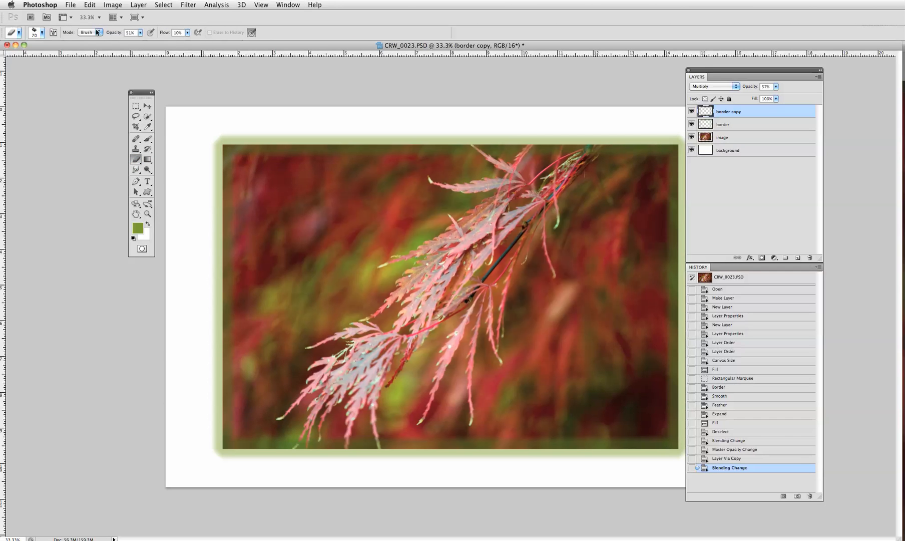
mouse_move(319, 146)
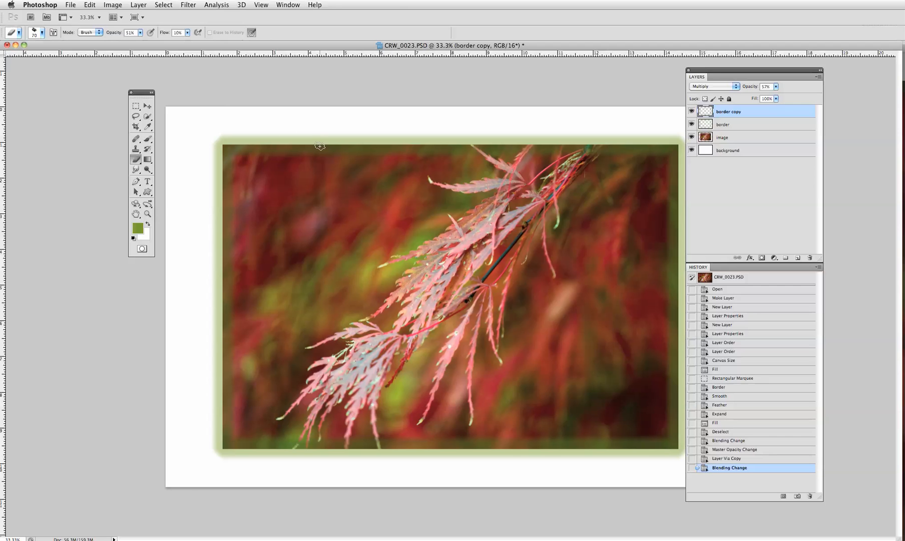
mouse_move(46, 35)
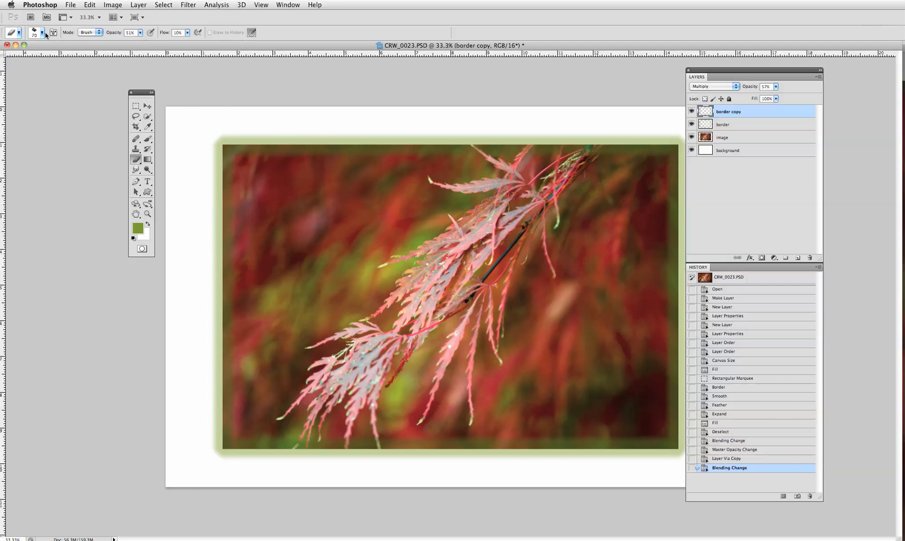
left_click(43, 32)
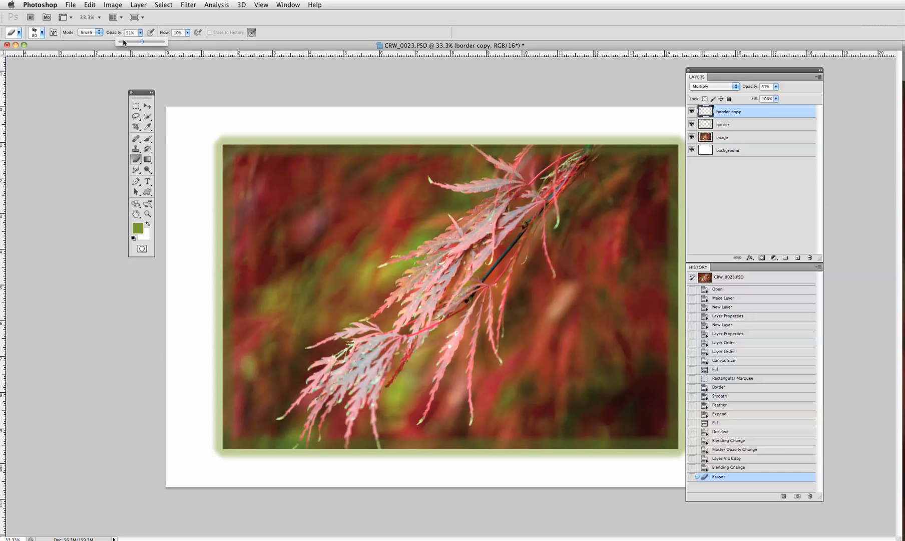
left_click_drag(164, 41, 125, 41)
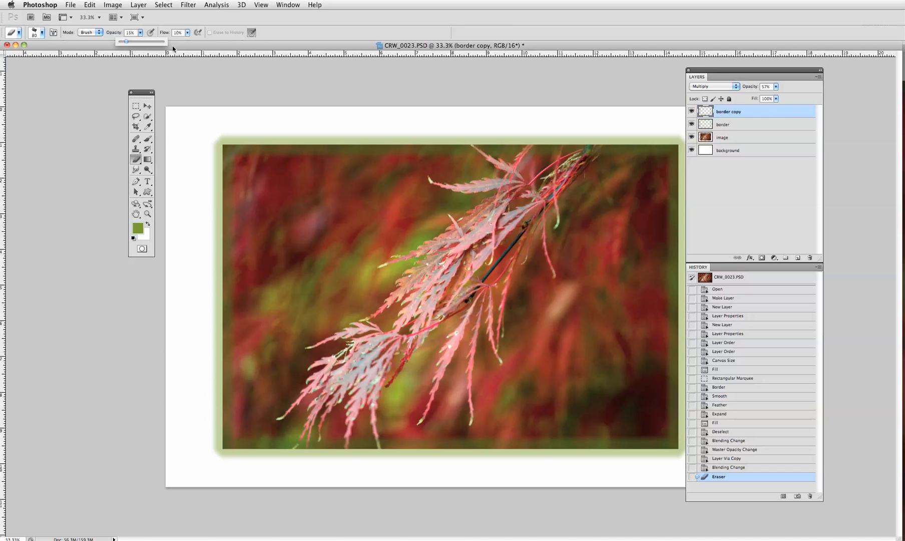
mouse_move(269, 139)
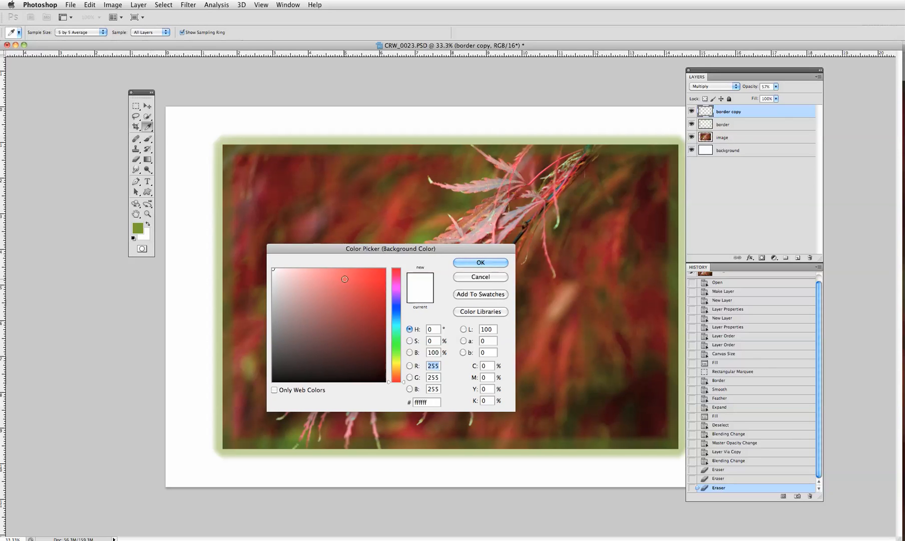
Accept white as the background colour for the chiselled frame edges.
left_click(479, 262)
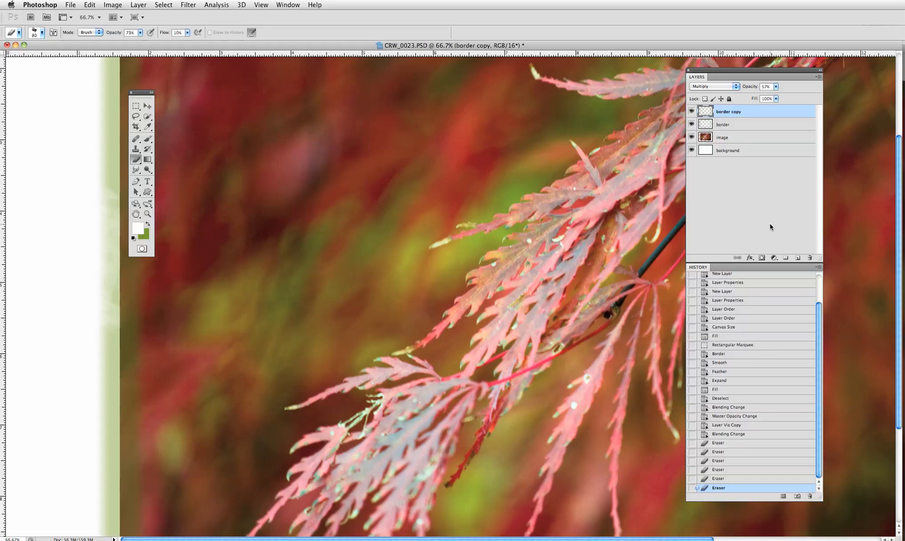
Erase a patch on the original border layer, then return to the border copy layer.
left_click(723, 123)
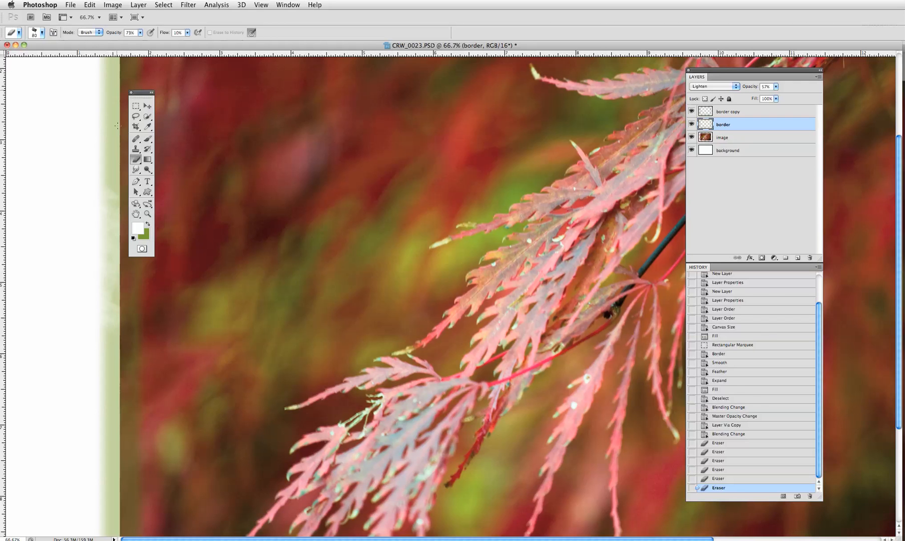
left_click(728, 111)
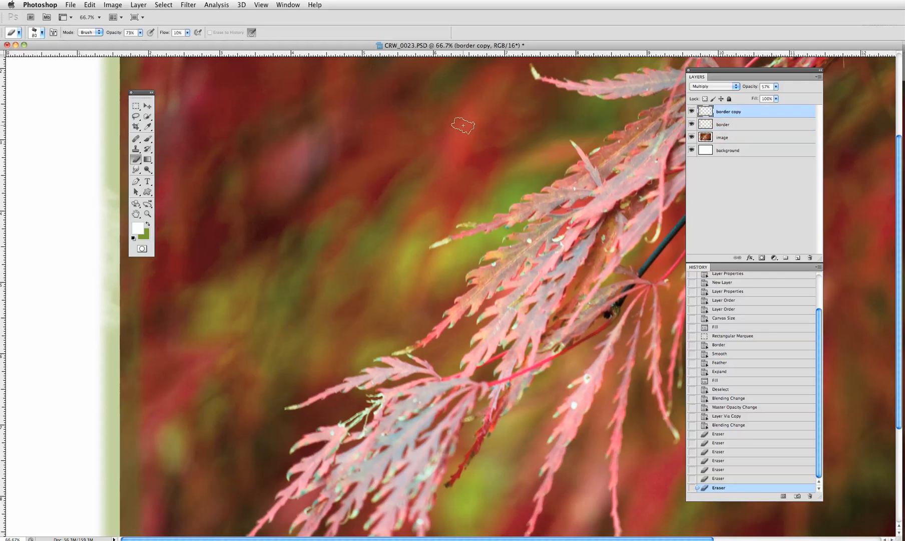